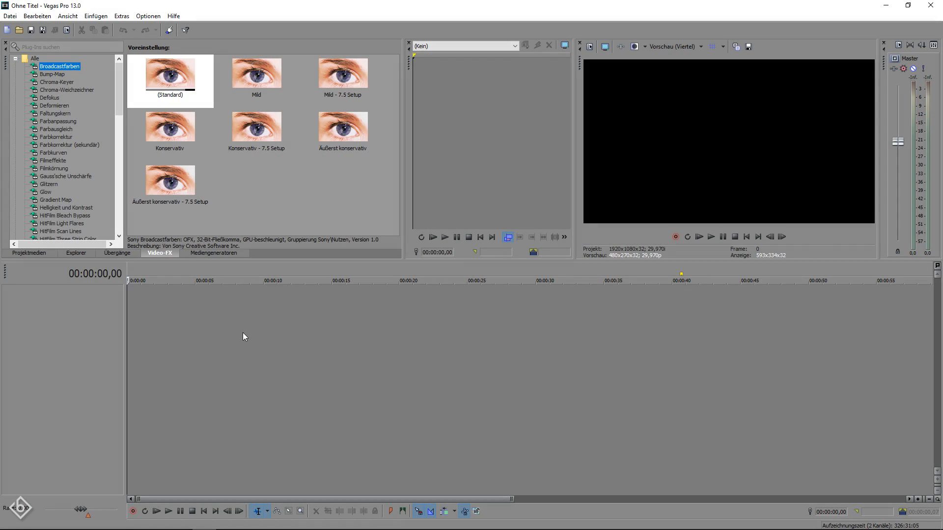
mouse_move(210, 260)
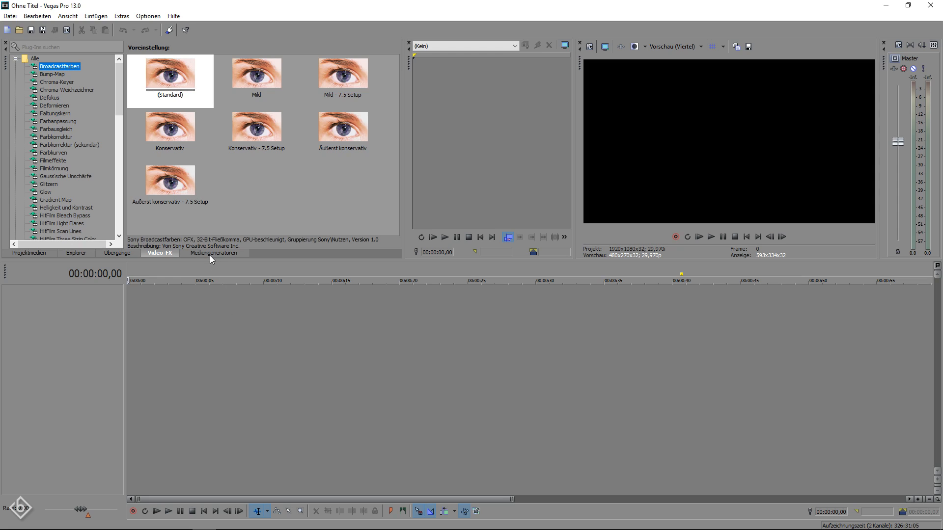
Add a (Legacy) Text event reading TUTORIAL in Novecento sans wide.
click(214, 253)
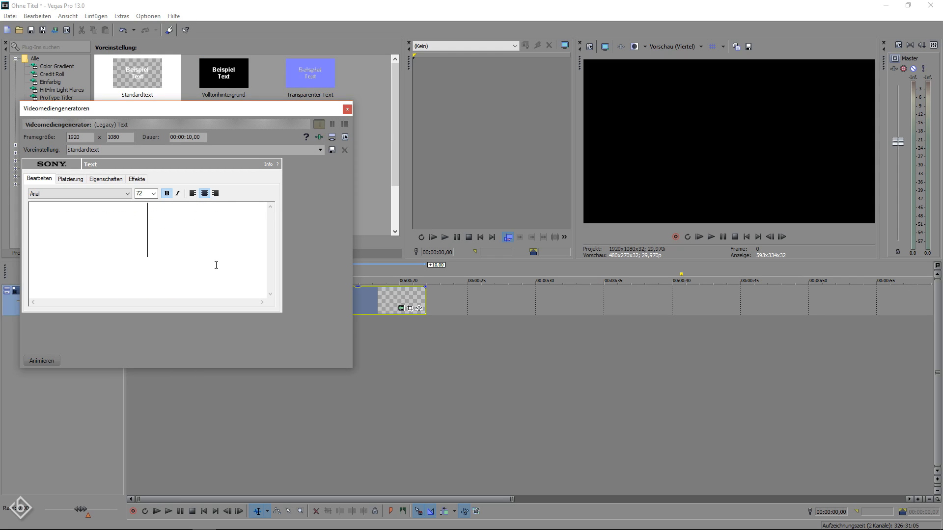
text(TUTORIAL)
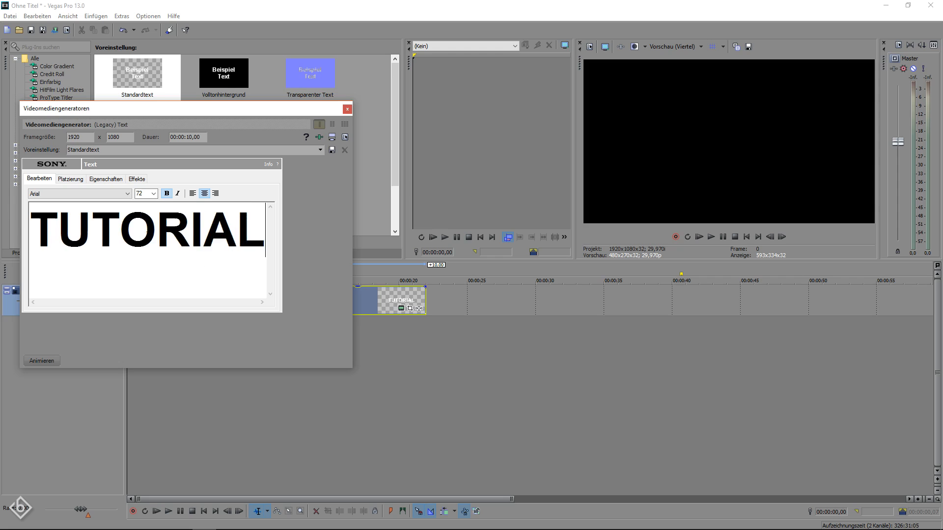
click(79, 194)
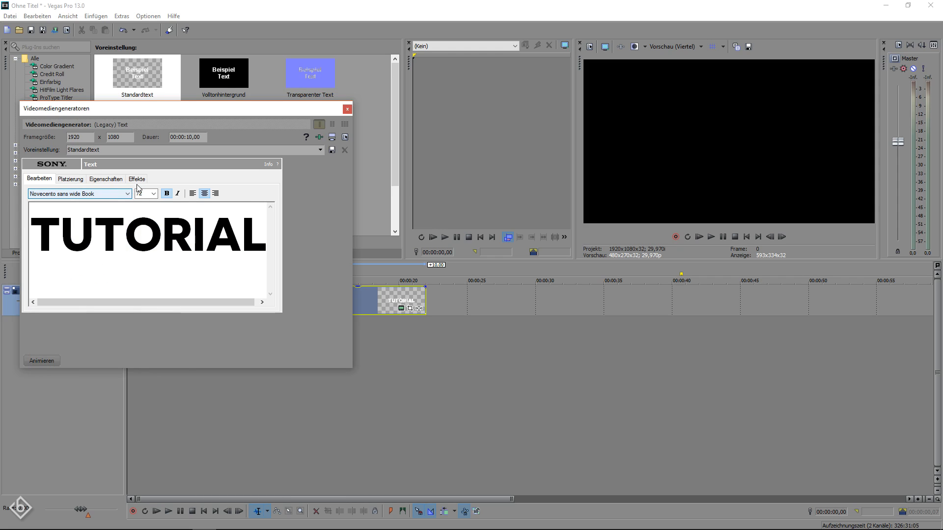
Enable Schatten ziehen with 0.020 softness and 0.010 offsets.
click(137, 179)
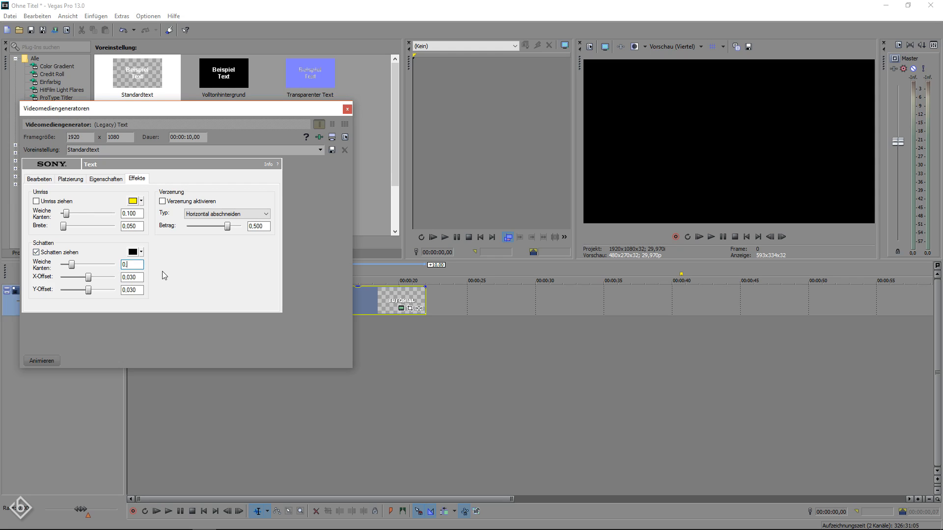
text(0.020)
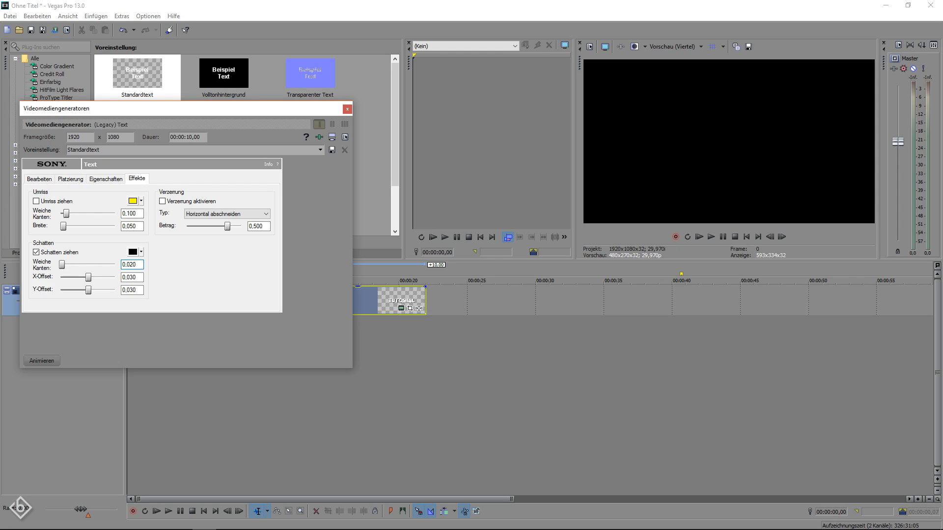
text(0.0)
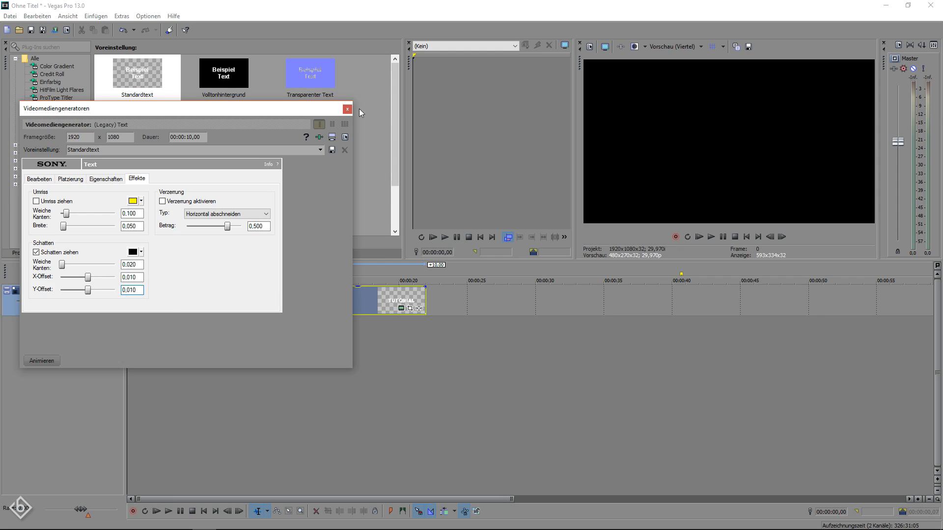
Switch from the text generator settings to the title's Event Pan/Crop framing.
click(346, 109)
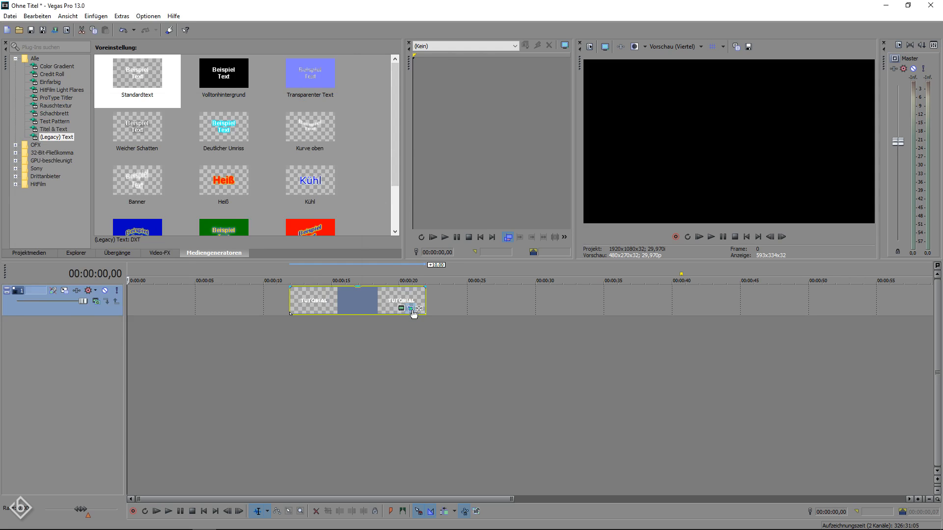
click(410, 307)
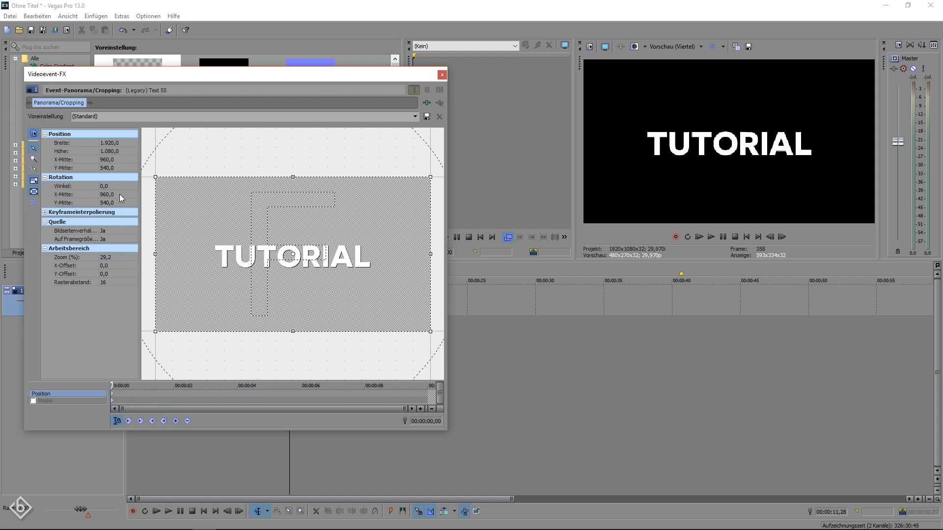
click(104, 142)
text(50)
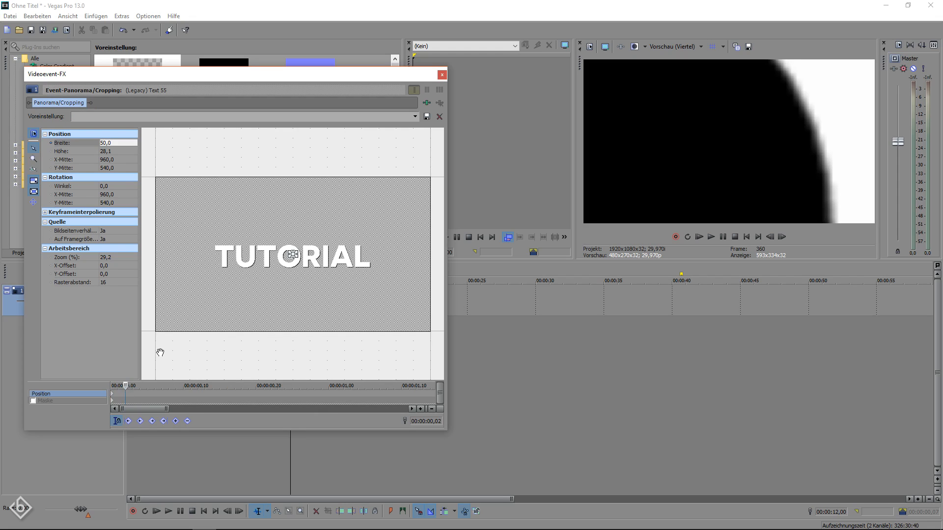
Restore the default framing, then keyframe width 2120 at 00:00:10,00.
right_click(207, 294)
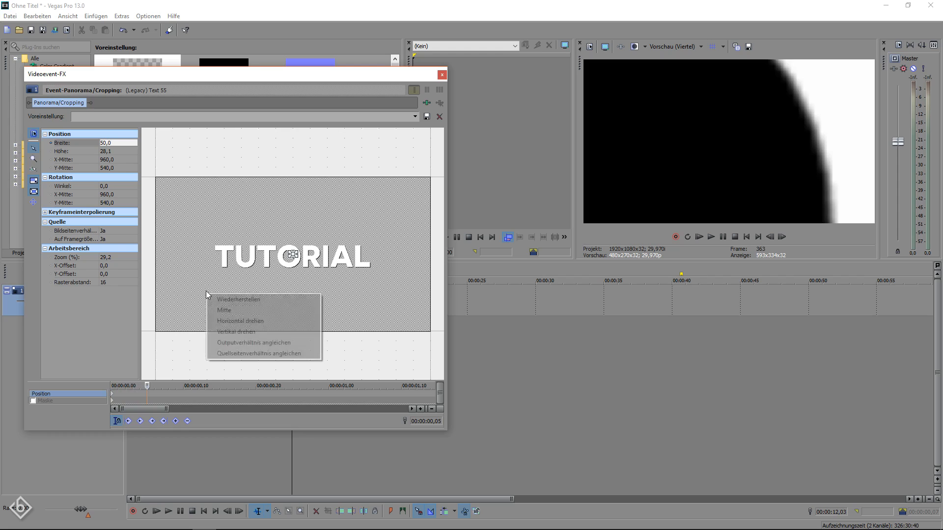
click(237, 299)
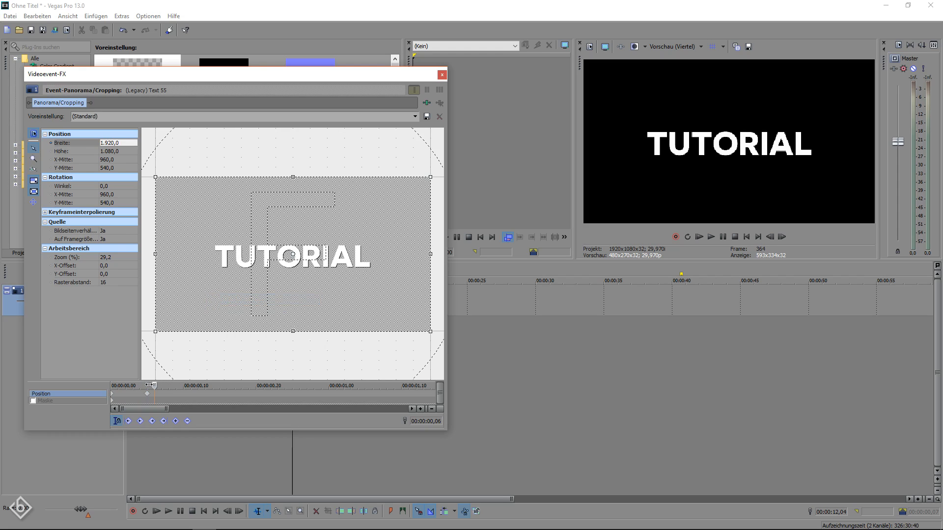
click(113, 143)
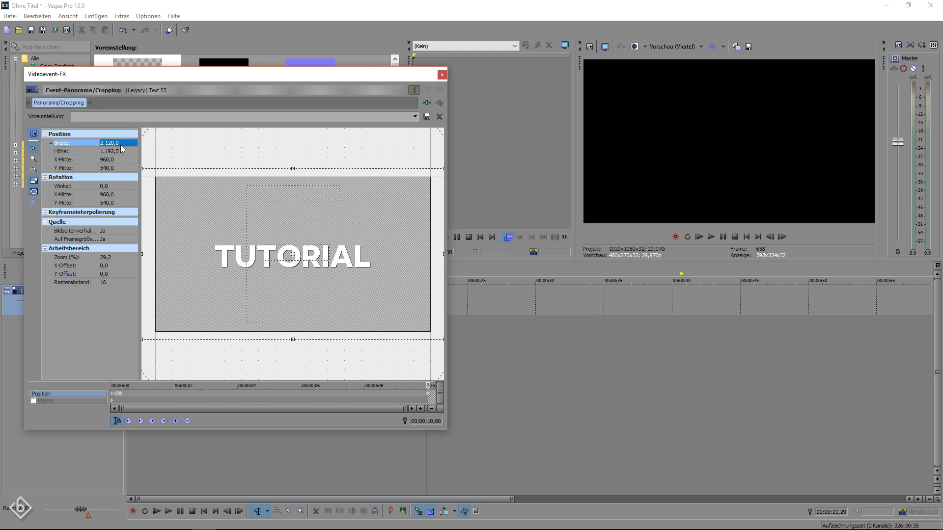
Close Pan/Crop and add a new video track to the project.
click(442, 74)
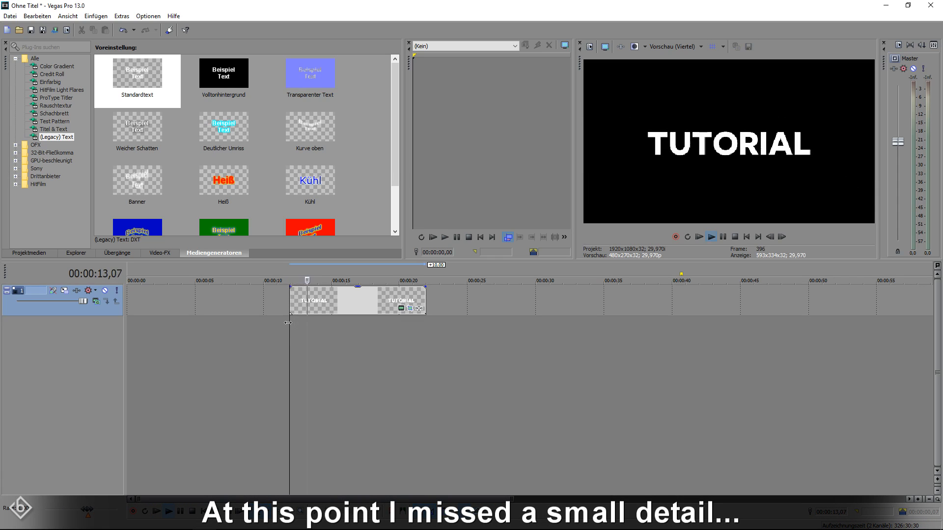
right_click(367, 359)
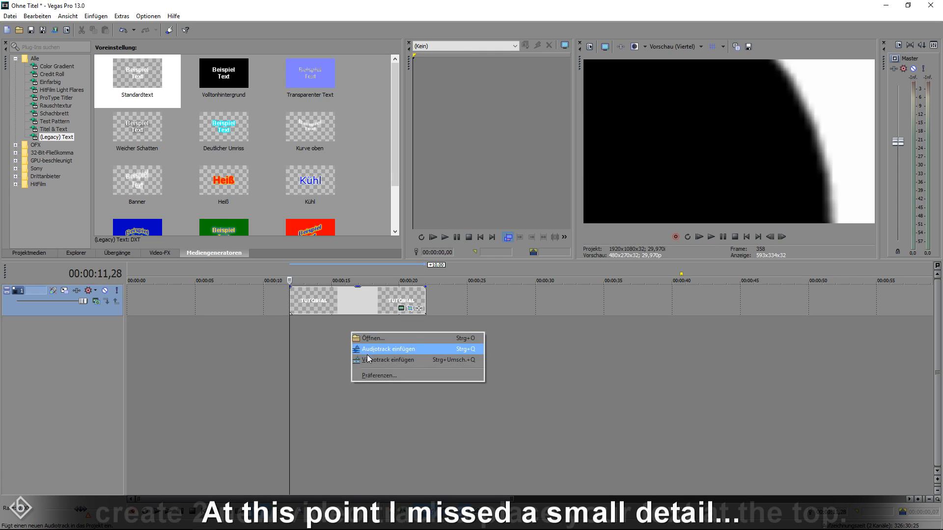
click(389, 359)
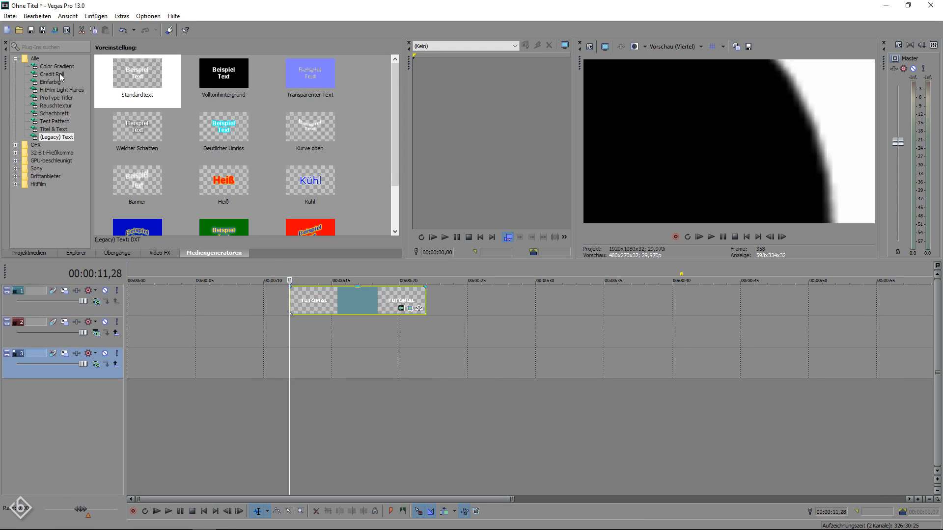
Place a Sony Einfarbig solid-colour event on the new track and make it red.
click(43, 82)
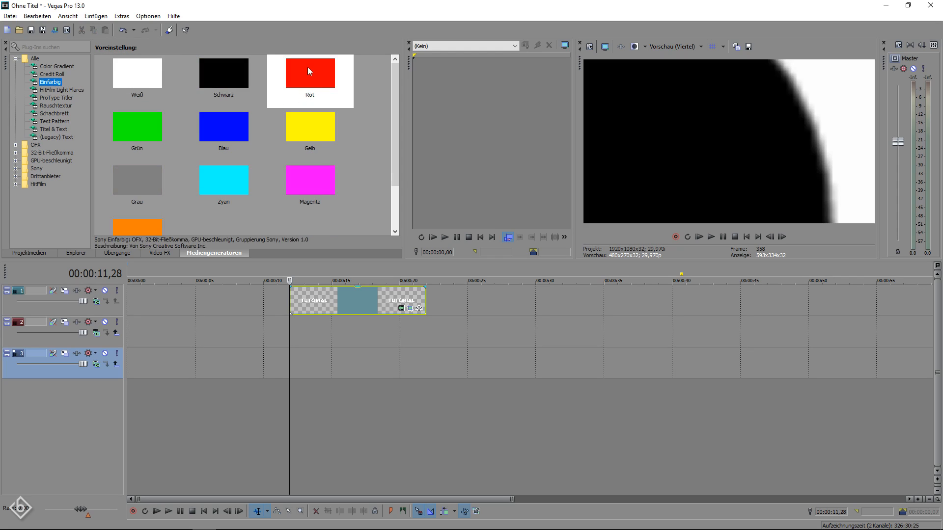
double_click(309, 72)
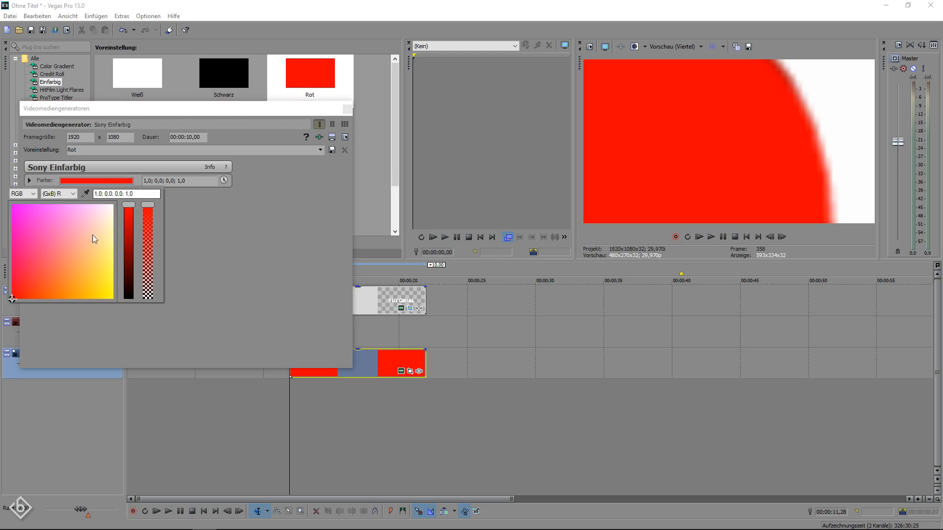
click(19, 273)
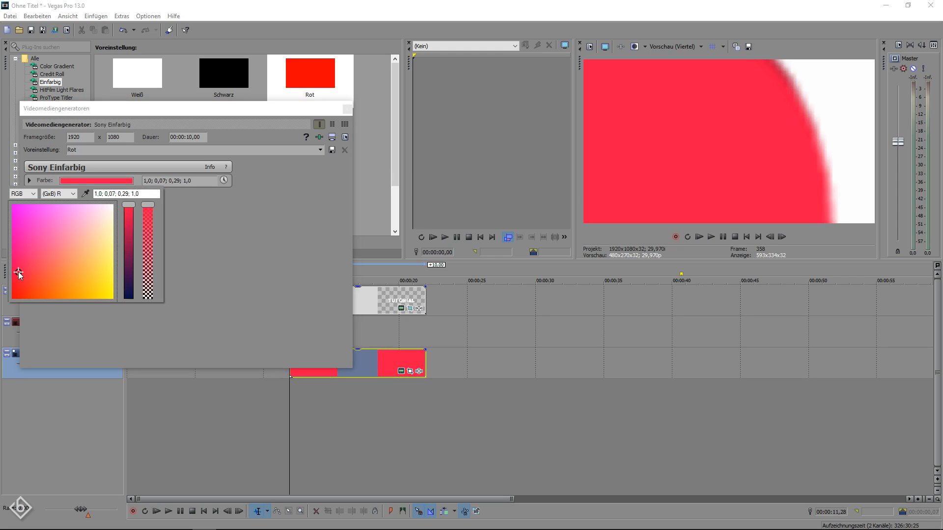
mouse_move(300, 195)
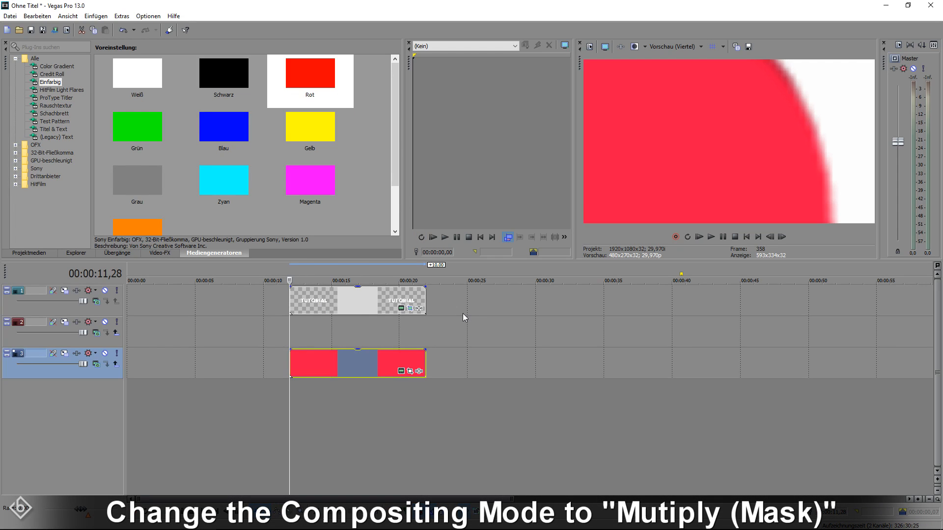
Import the White Paper JPEG via Datei > Öffnen onto the timeline.
click(10, 16)
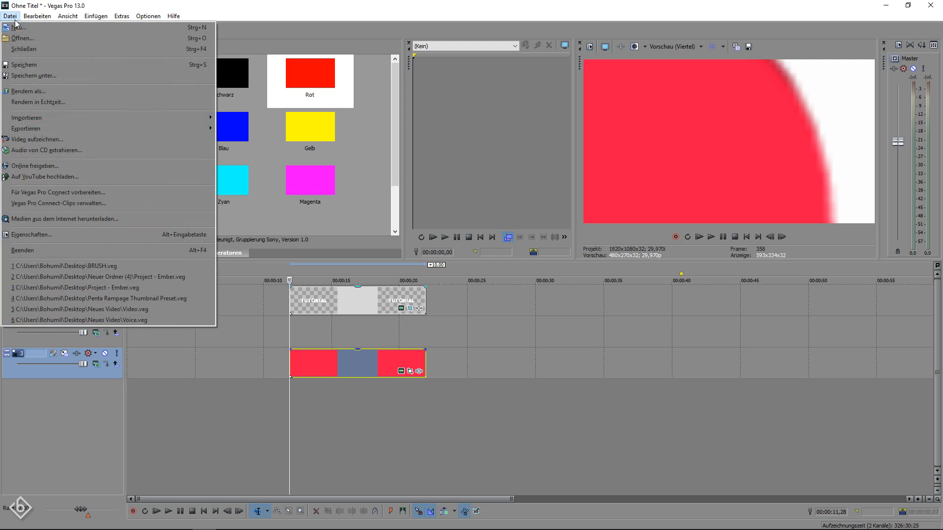
click(33, 37)
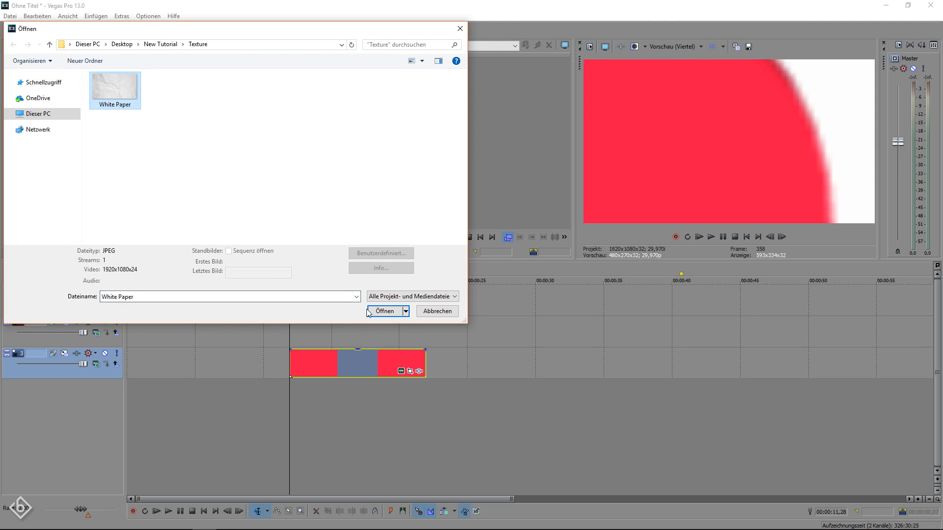
click(383, 310)
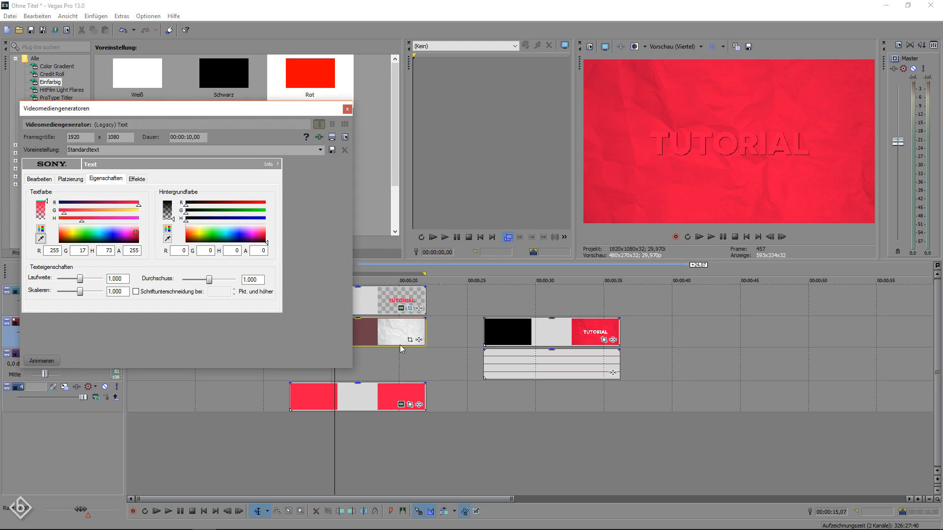
Set the solid background to white and the track to Quell-Alpha compositing.
click(347, 109)
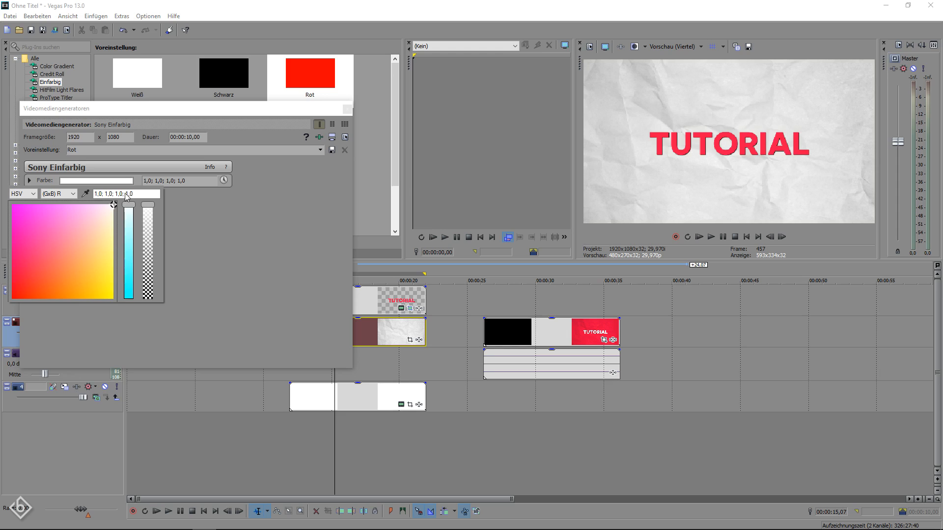
click(346, 109)
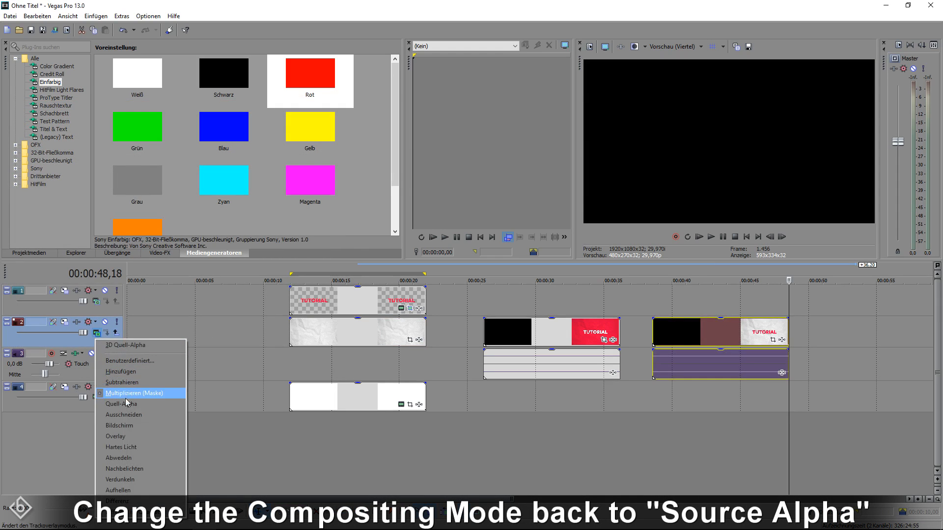
click(130, 404)
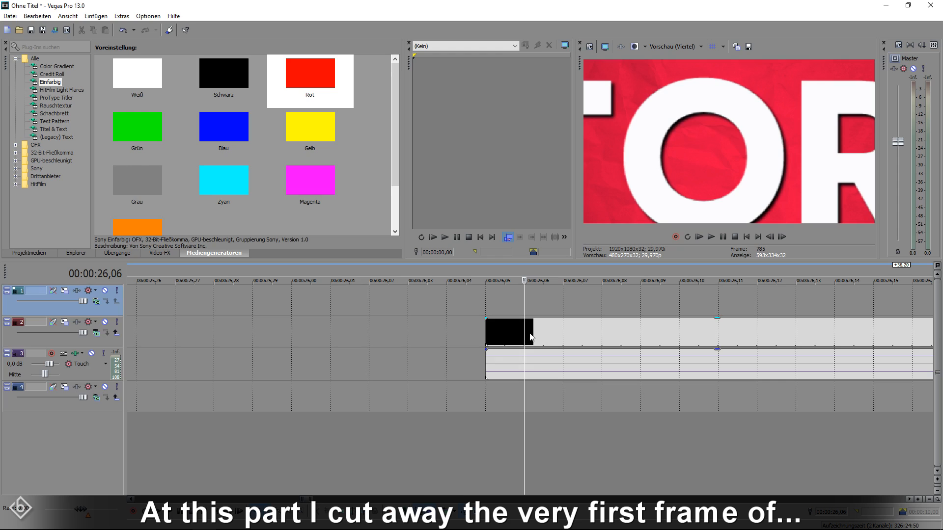
Delete the black first frame of the rendered clips with Löschen.
right_click(507, 332)
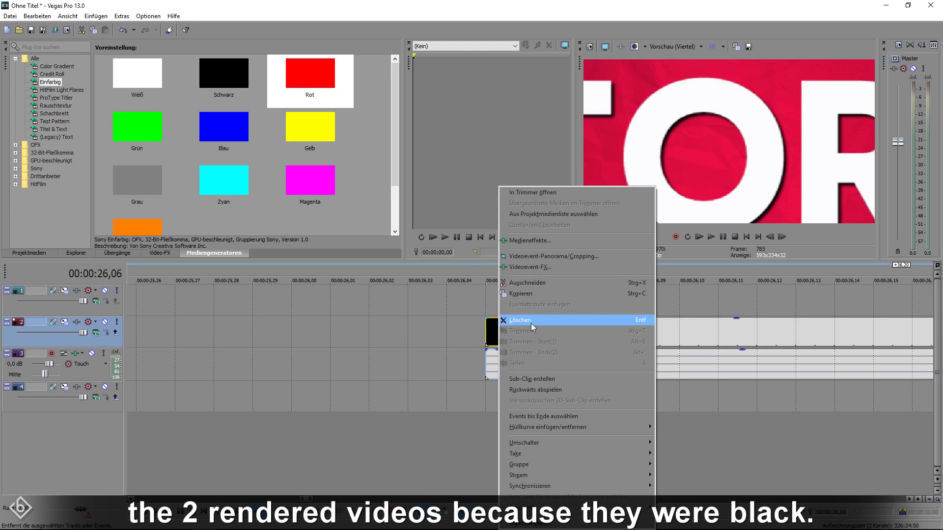
click(521, 321)
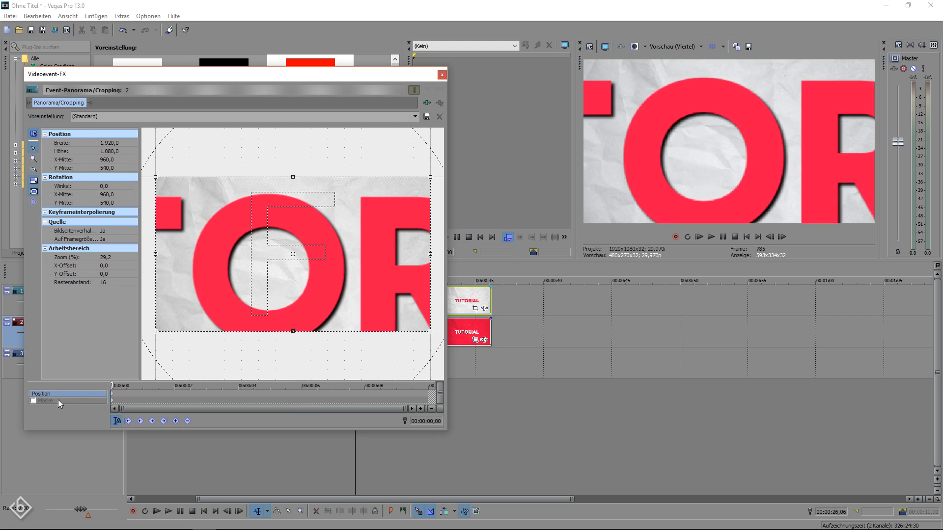
Tick Maske on the upper clip and draw a slanted parallelogram mask path.
click(33, 401)
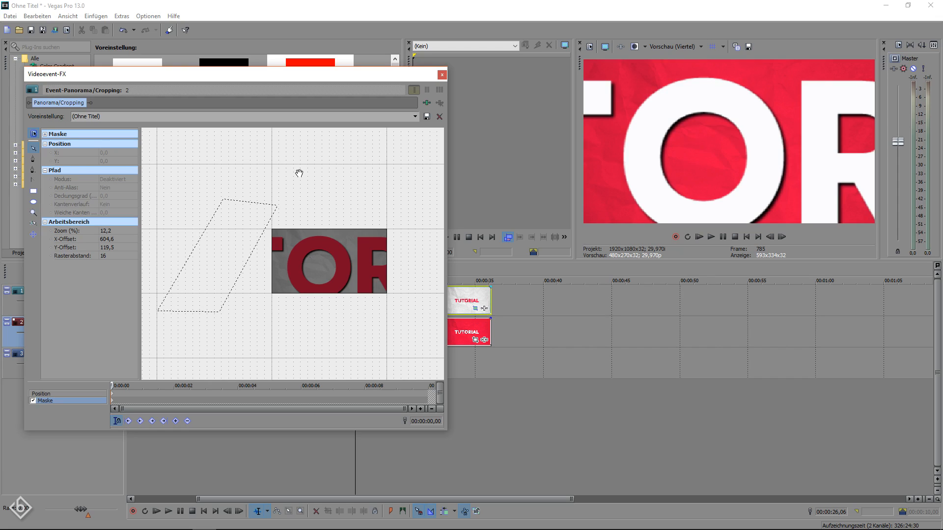
mouse_move(290, 282)
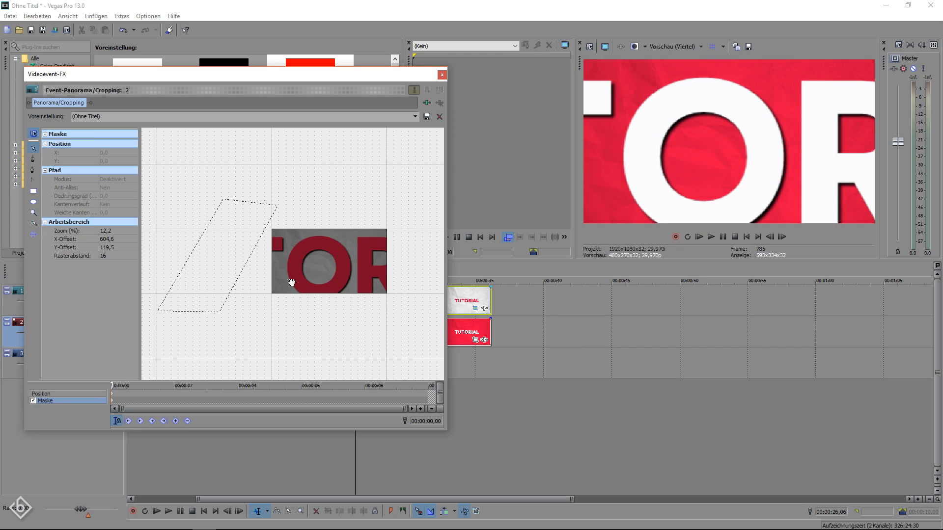
click(173, 386)
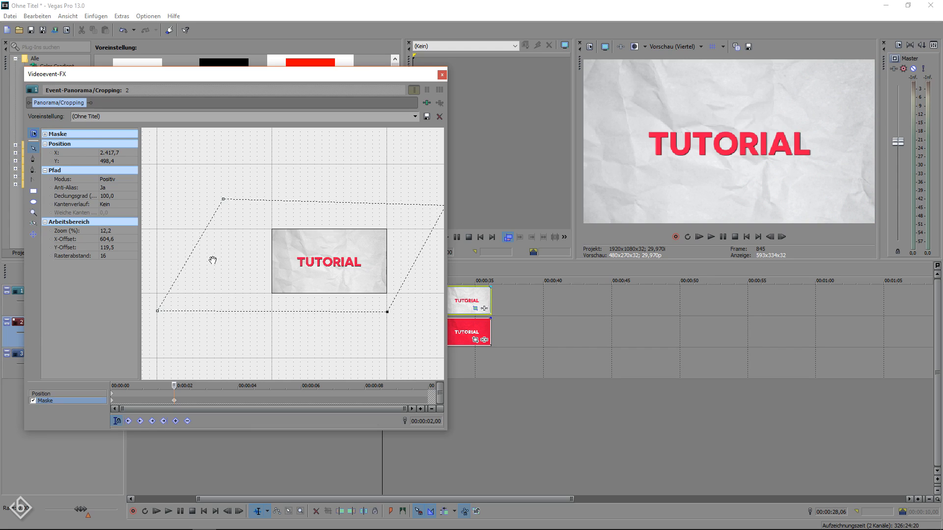
Set Kantenverlauf to Ein with 4,0 Weiche Kanten on the mask path.
click(133, 205)
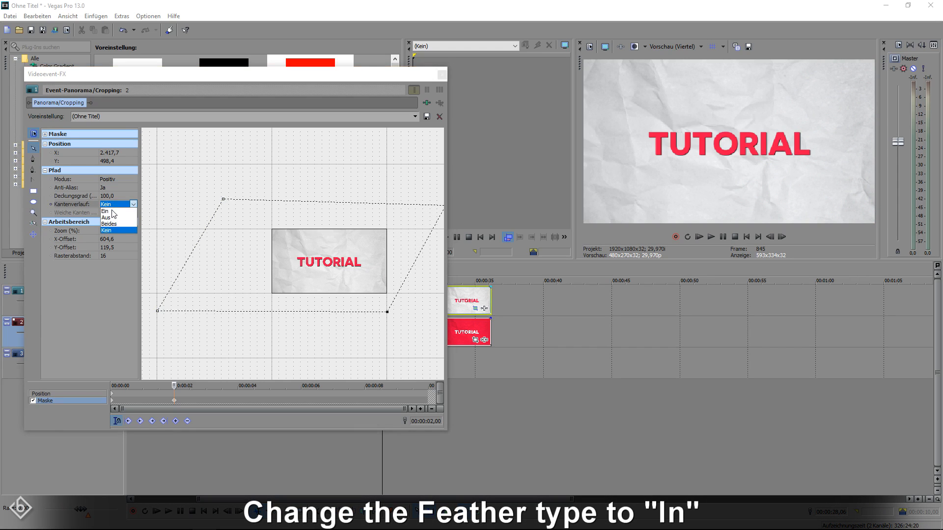
click(104, 210)
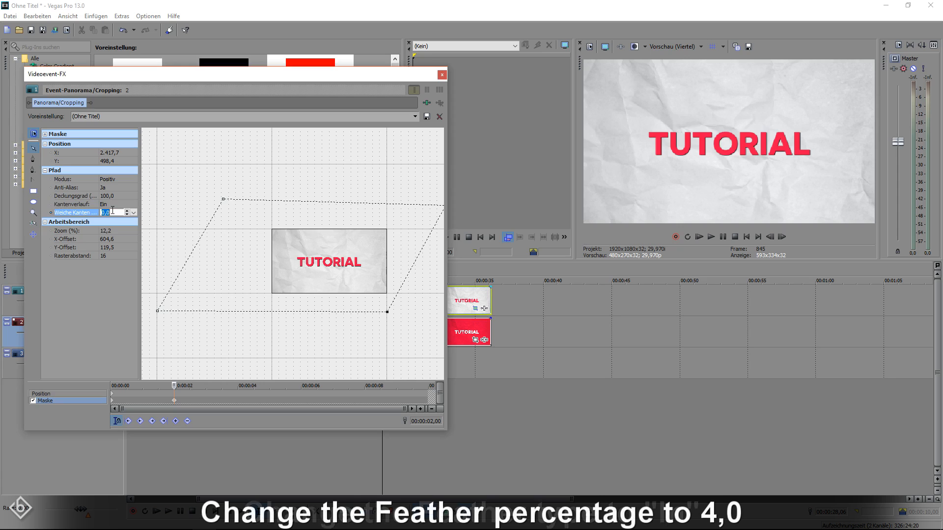
text(4,0)
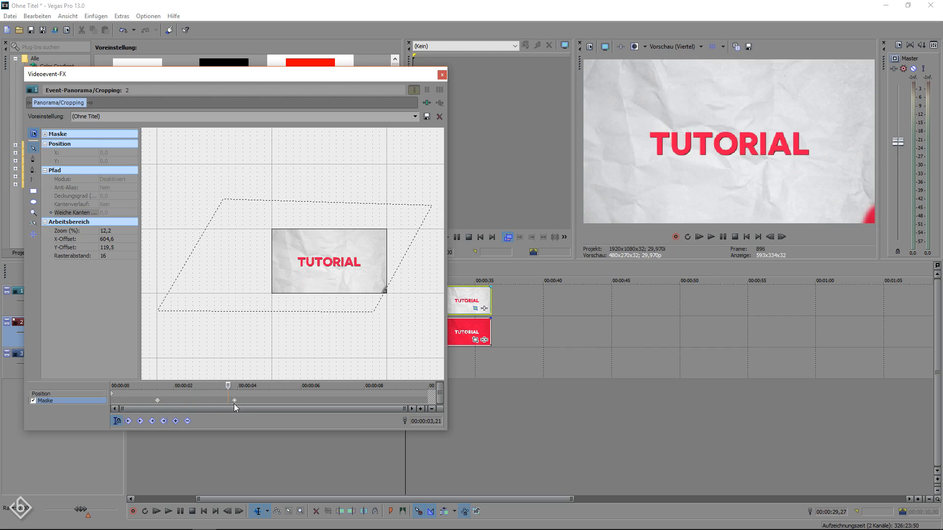
Review the mask keyframes, then close the Videoevent-FX window.
click(442, 74)
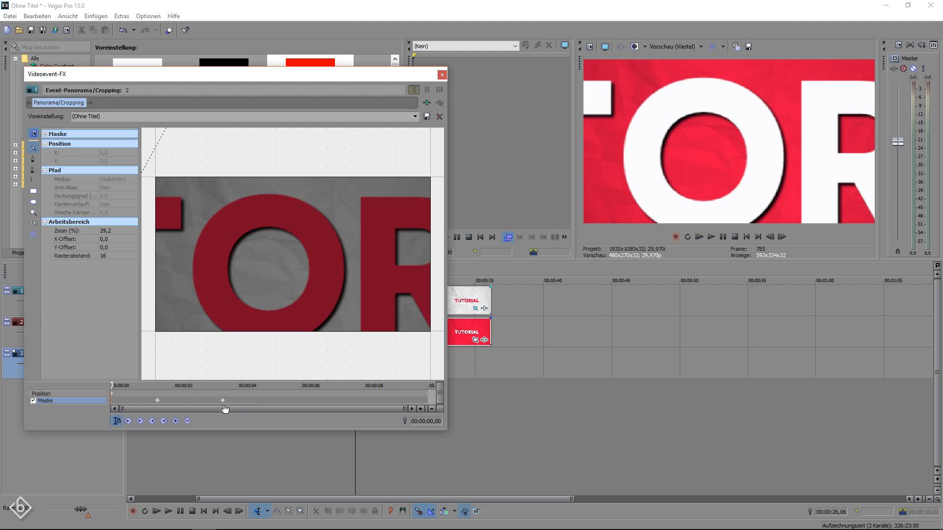
click(441, 74)
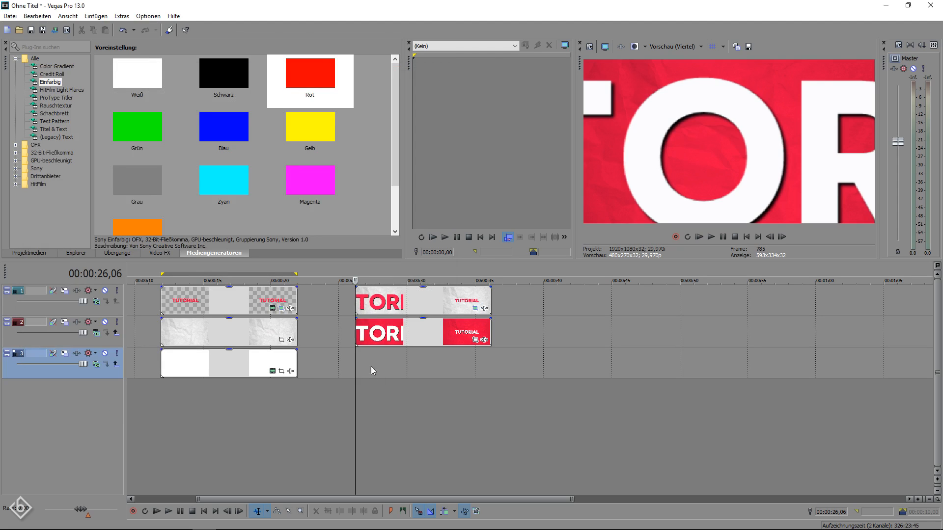